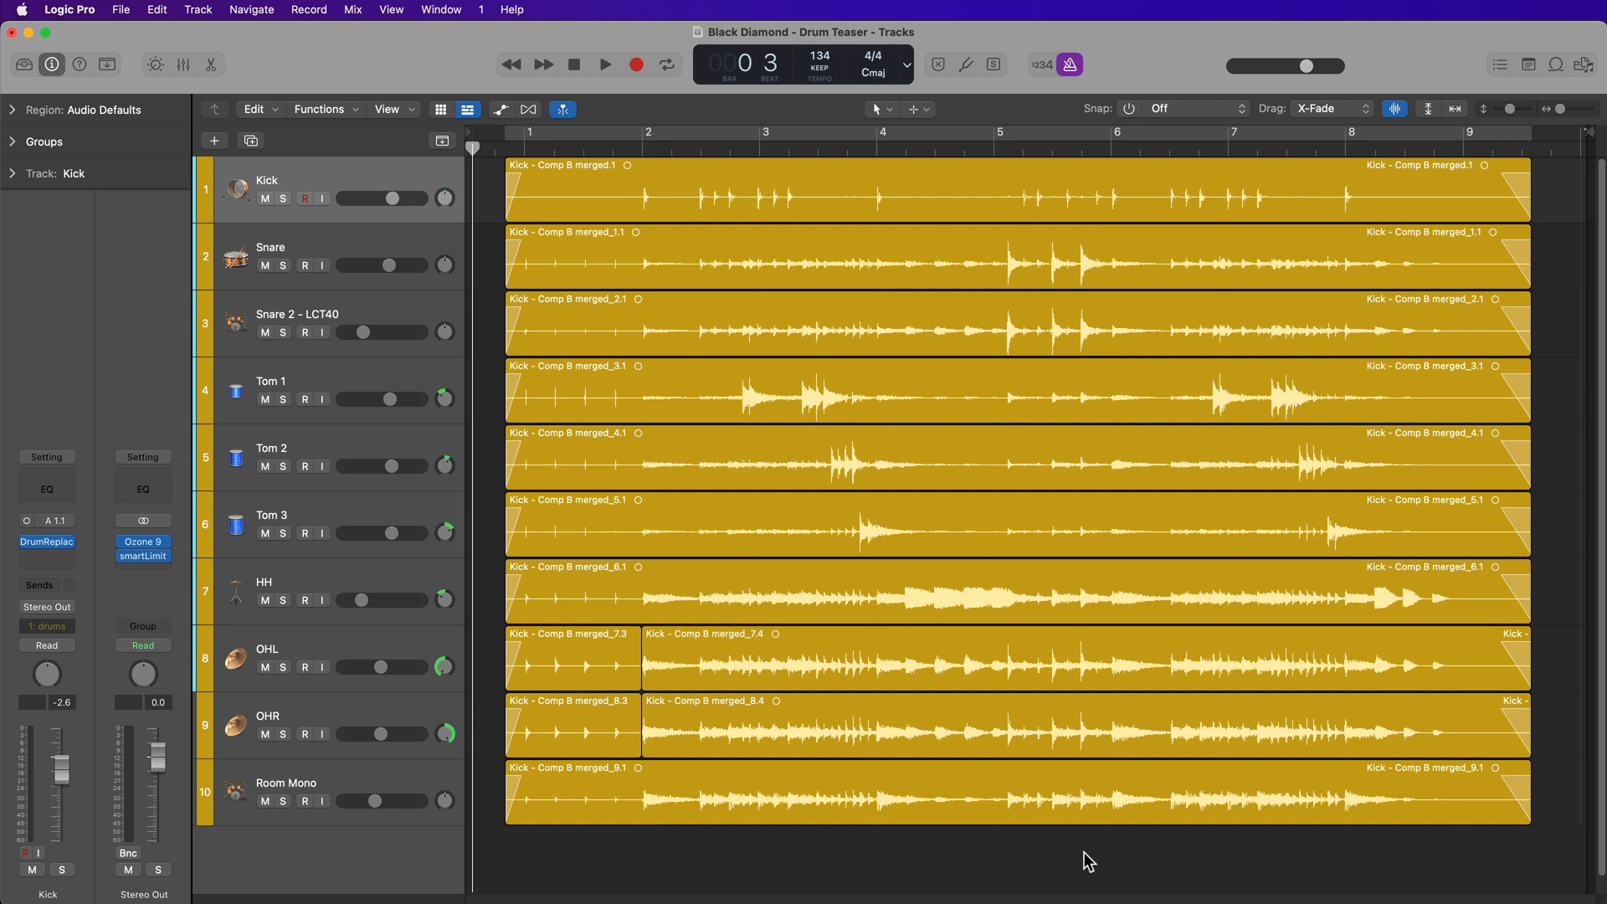
mouse_move(974, 378)
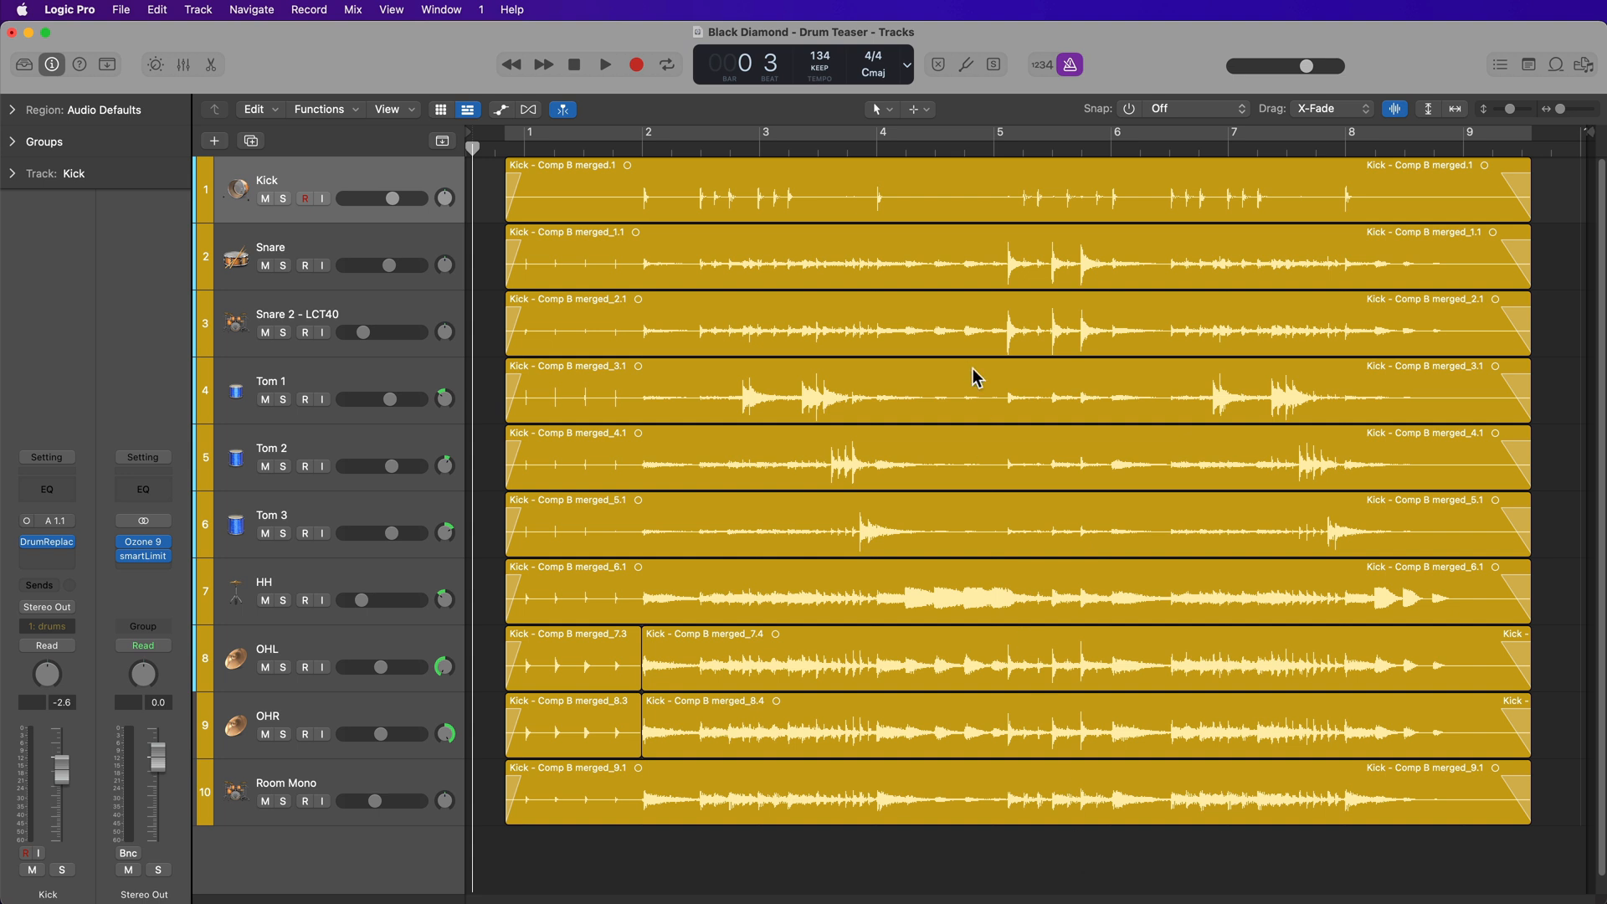
mouse_move(900, 125)
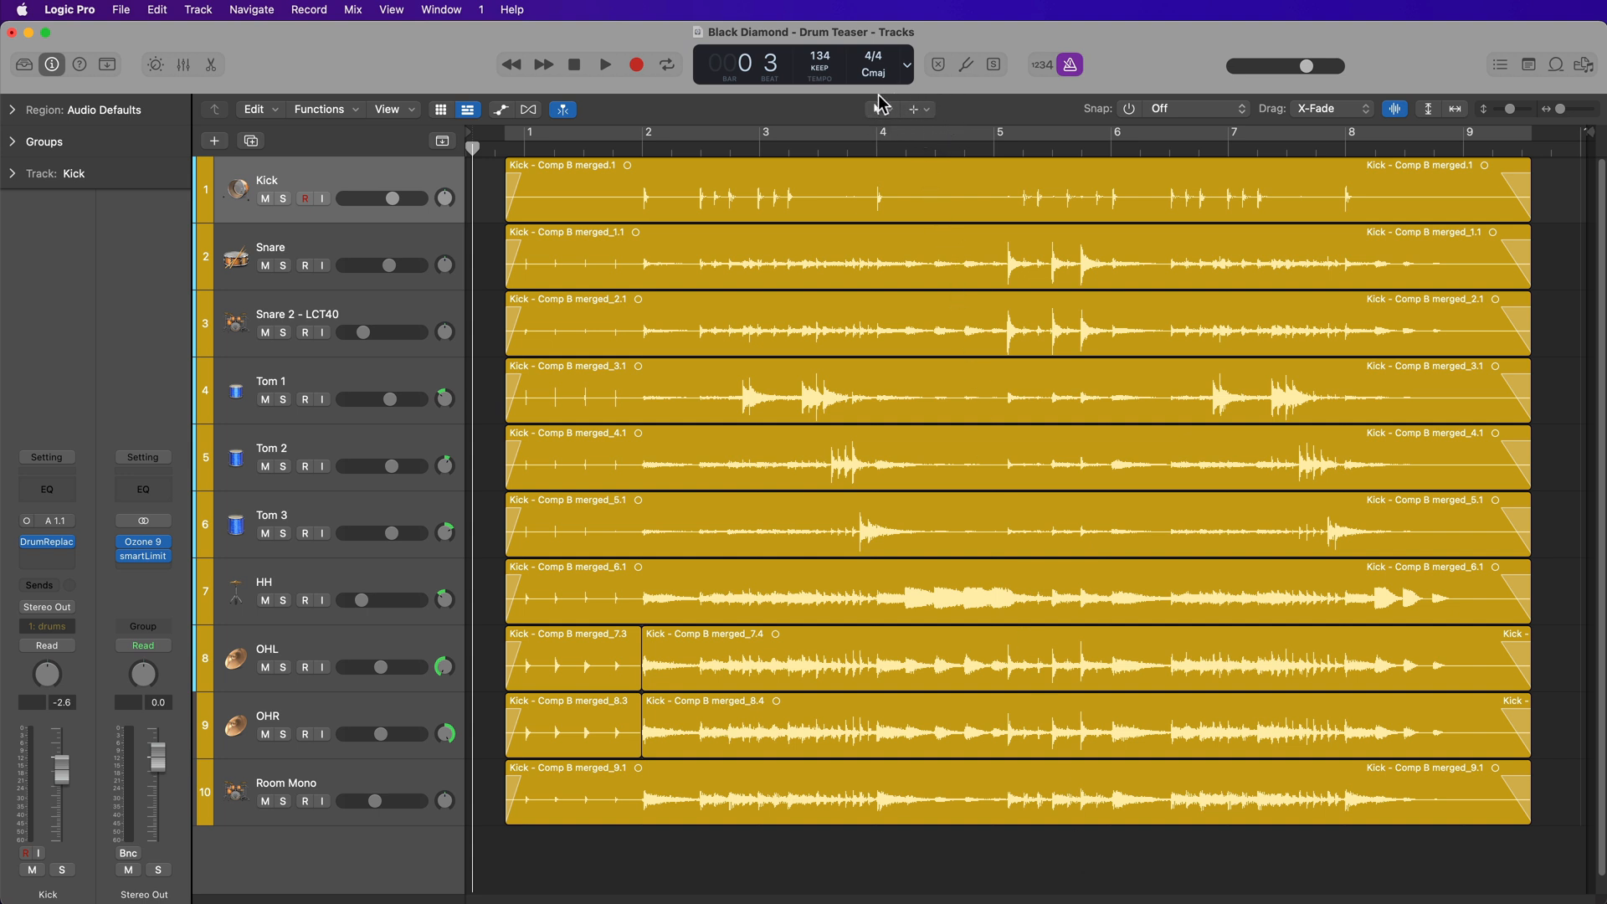
mouse_move(948, 110)
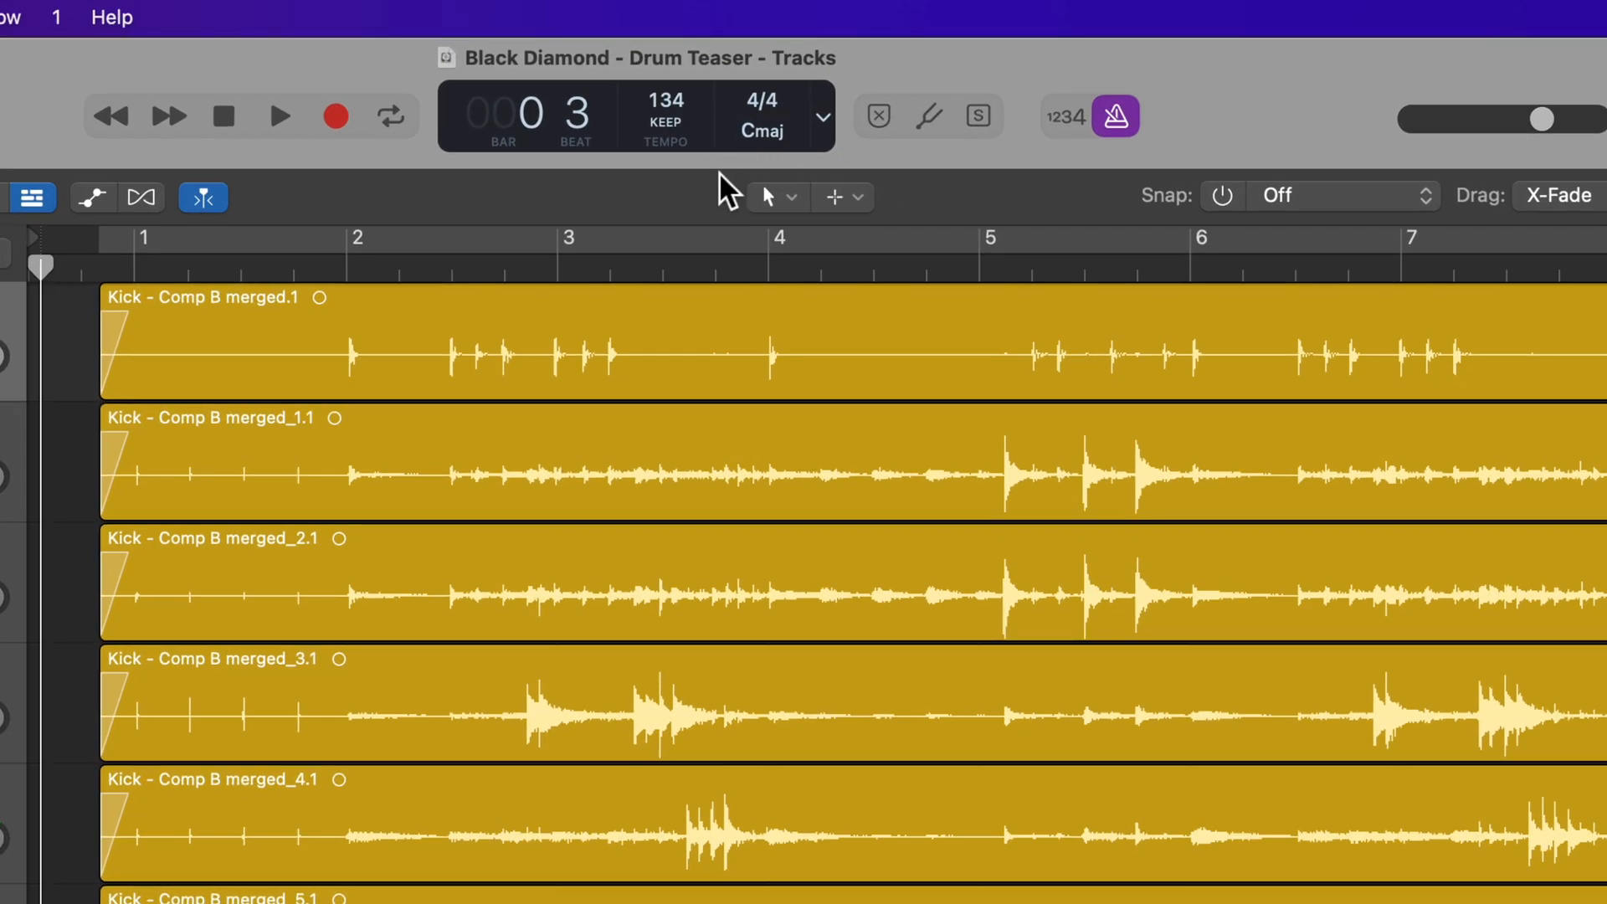
mouse_move(738, 164)
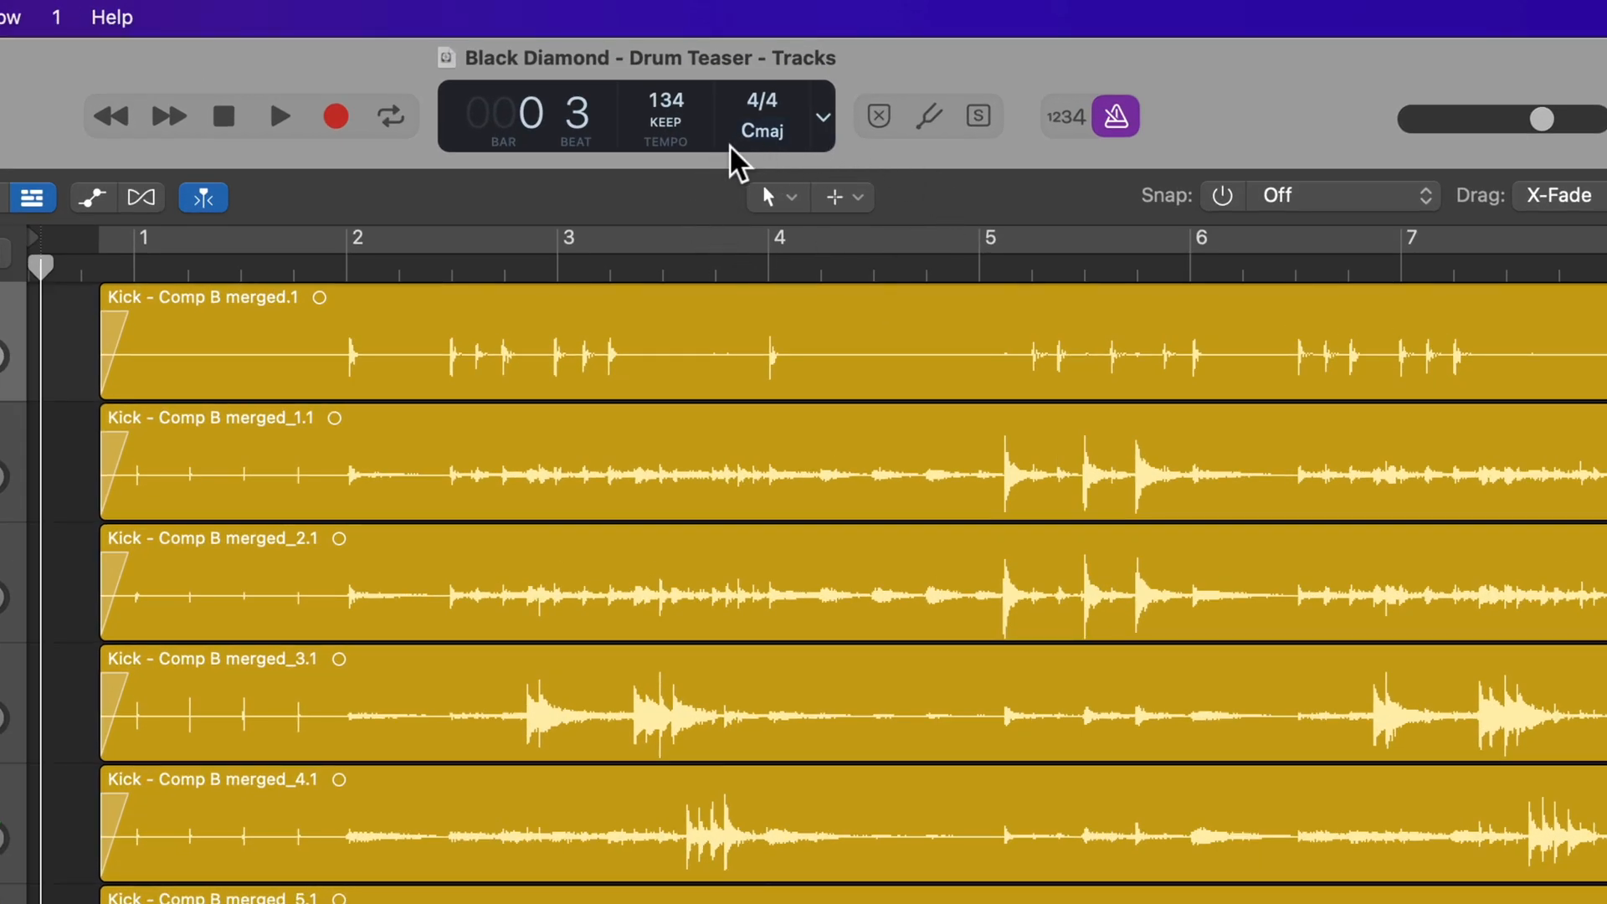
mouse_move(849, 212)
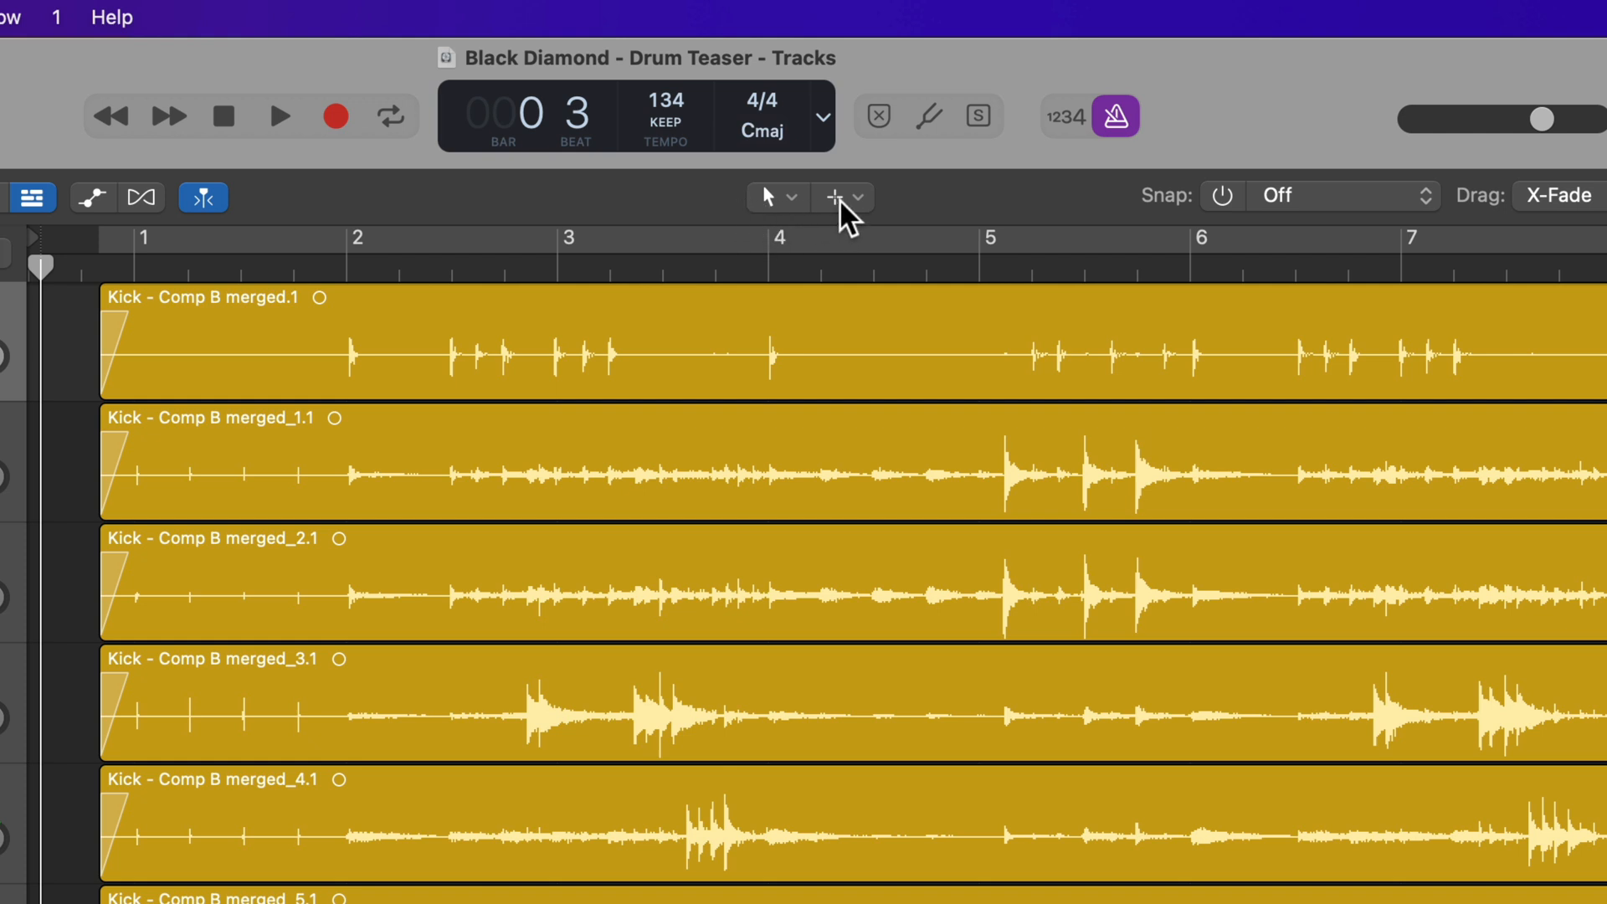
Step: Look through the editing tool list and close it without changing tools
left_click(834, 196)
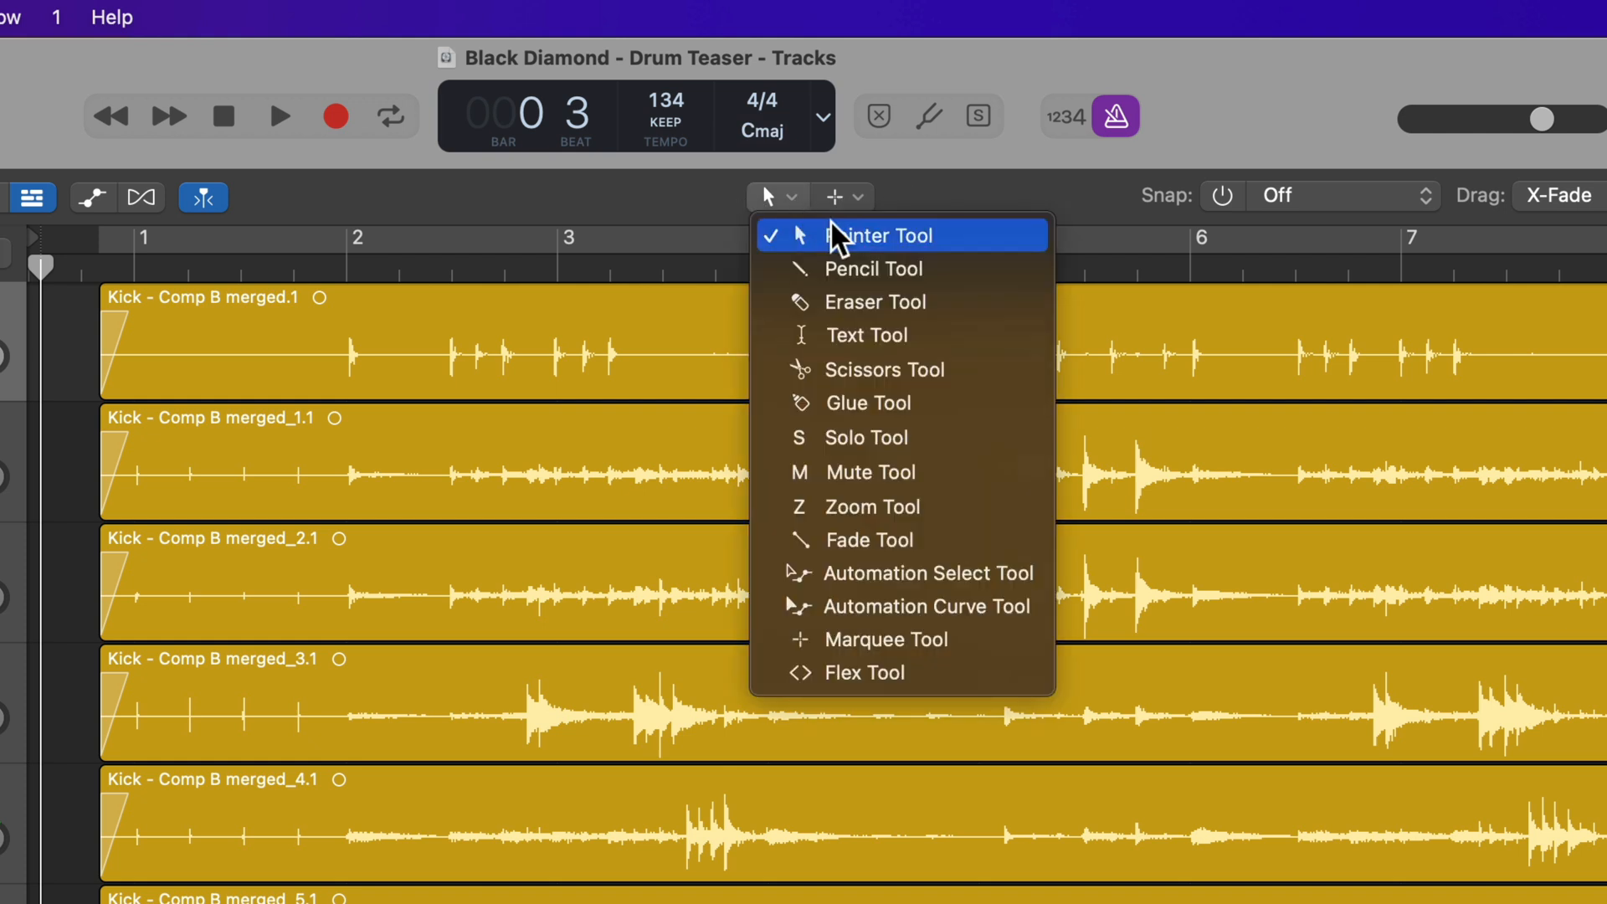
left_click(856, 197)
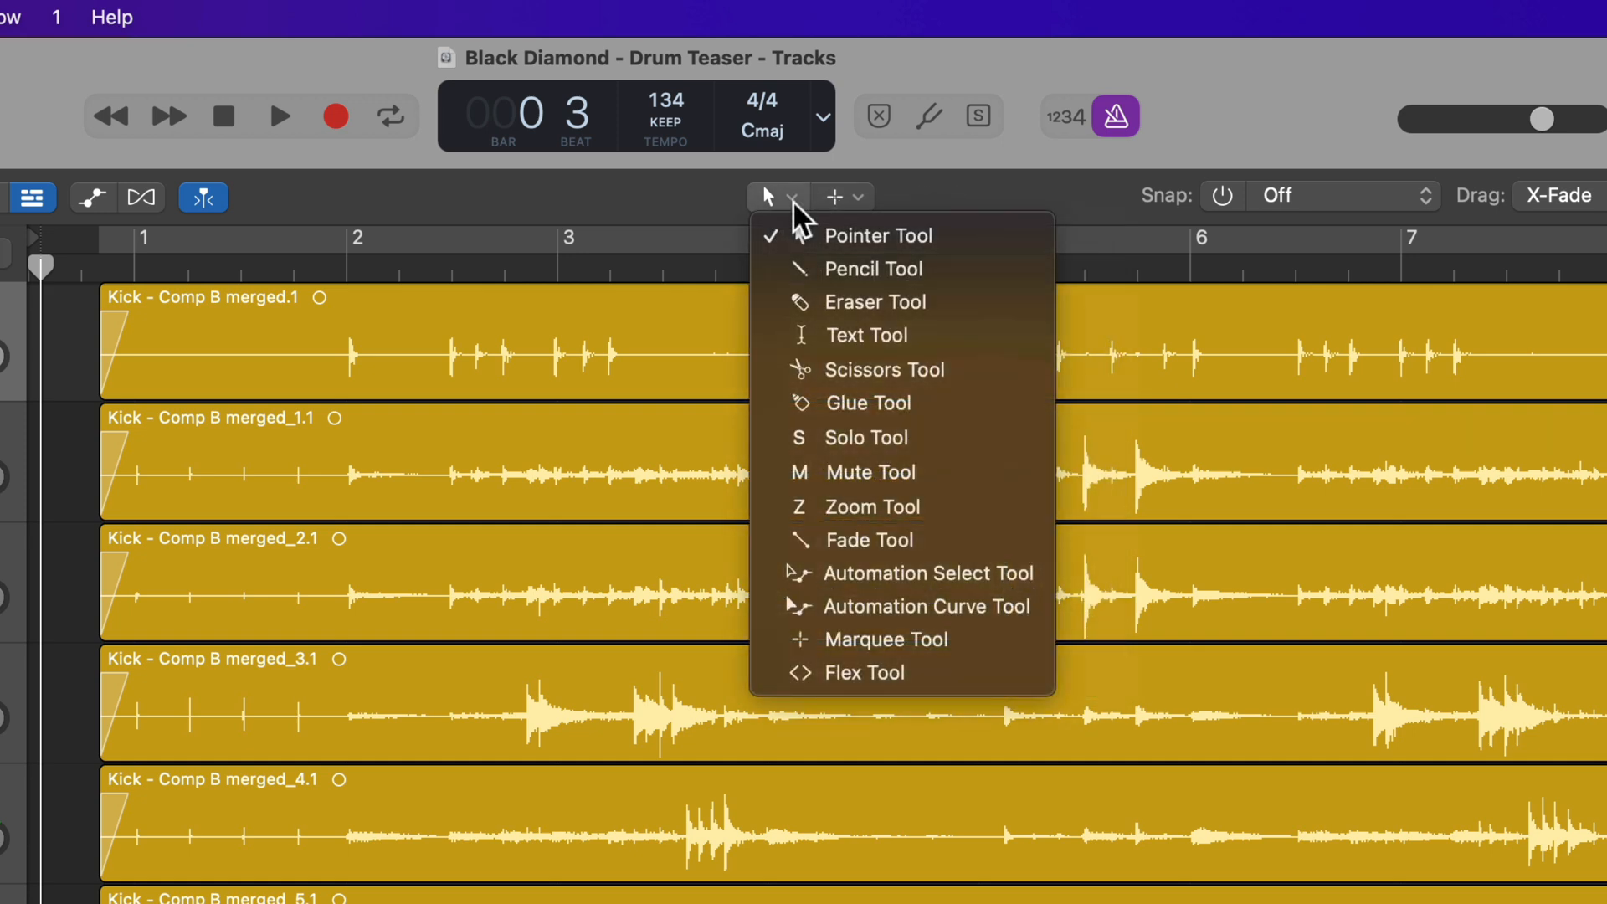
left_click(859, 196)
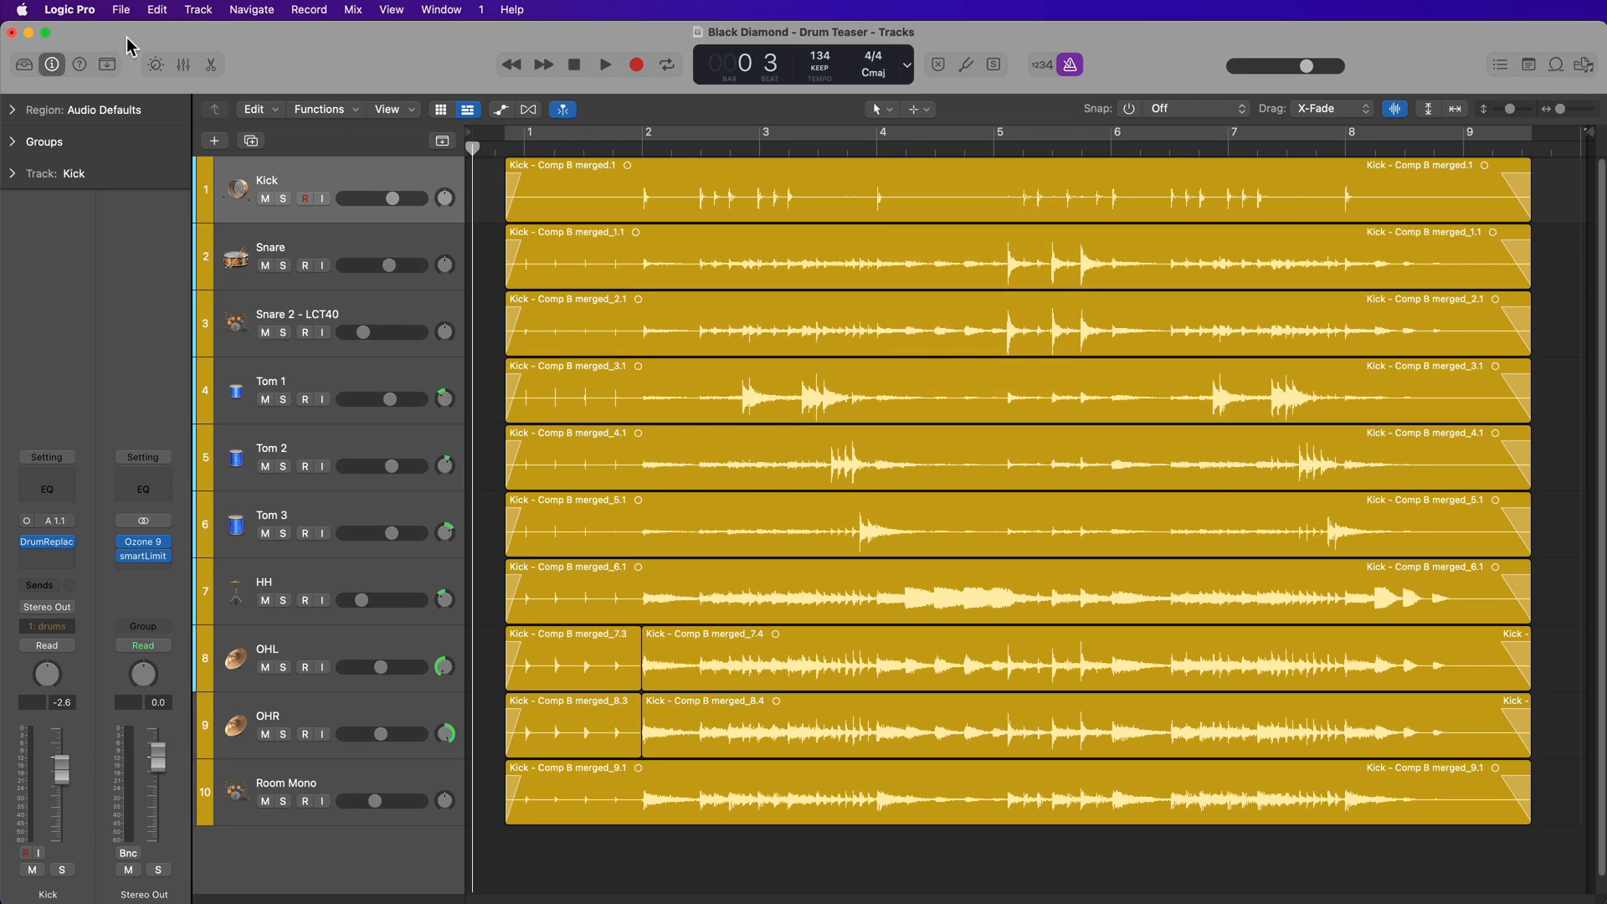
Step: Open Logic Pro's General preferences on the Editing tab
left_click(69, 10)
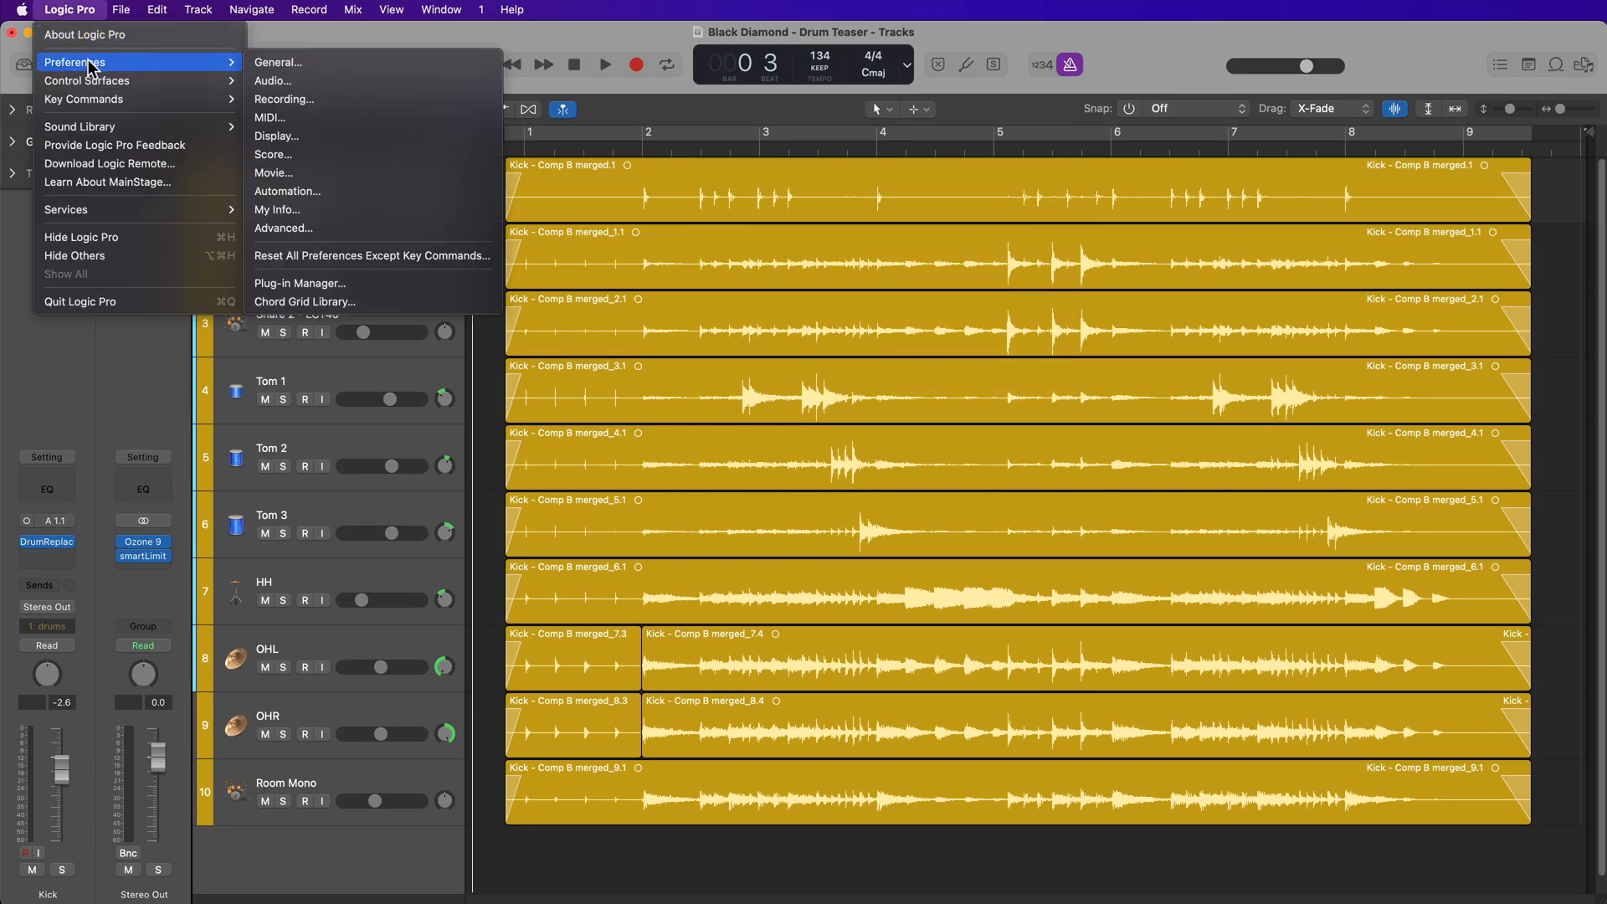
left_click(278, 62)
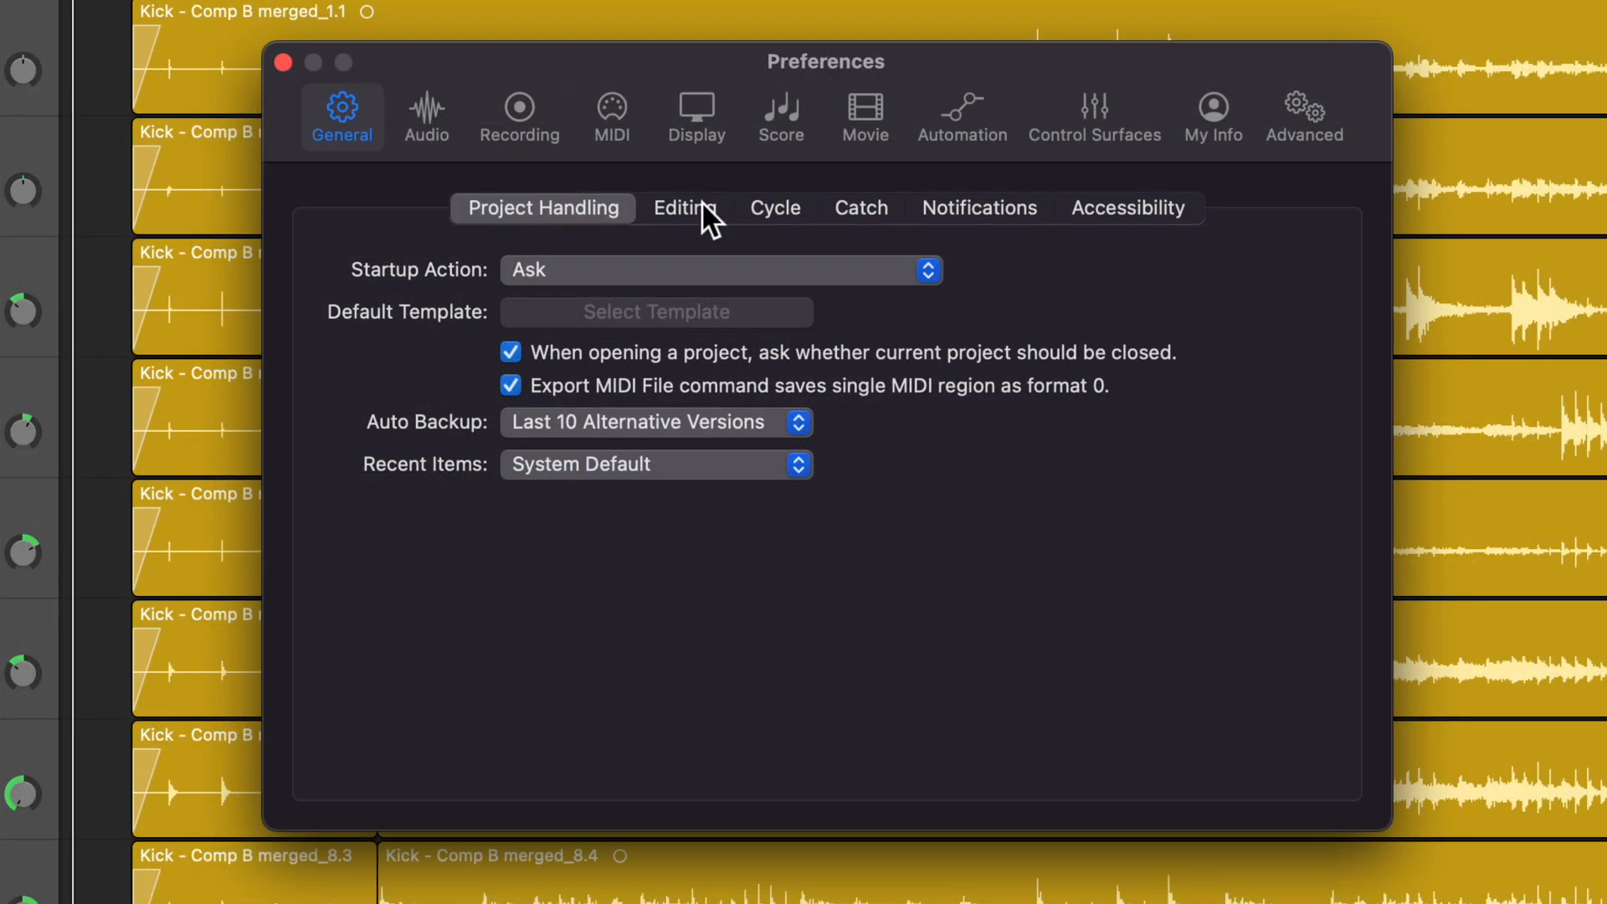
left_click(685, 207)
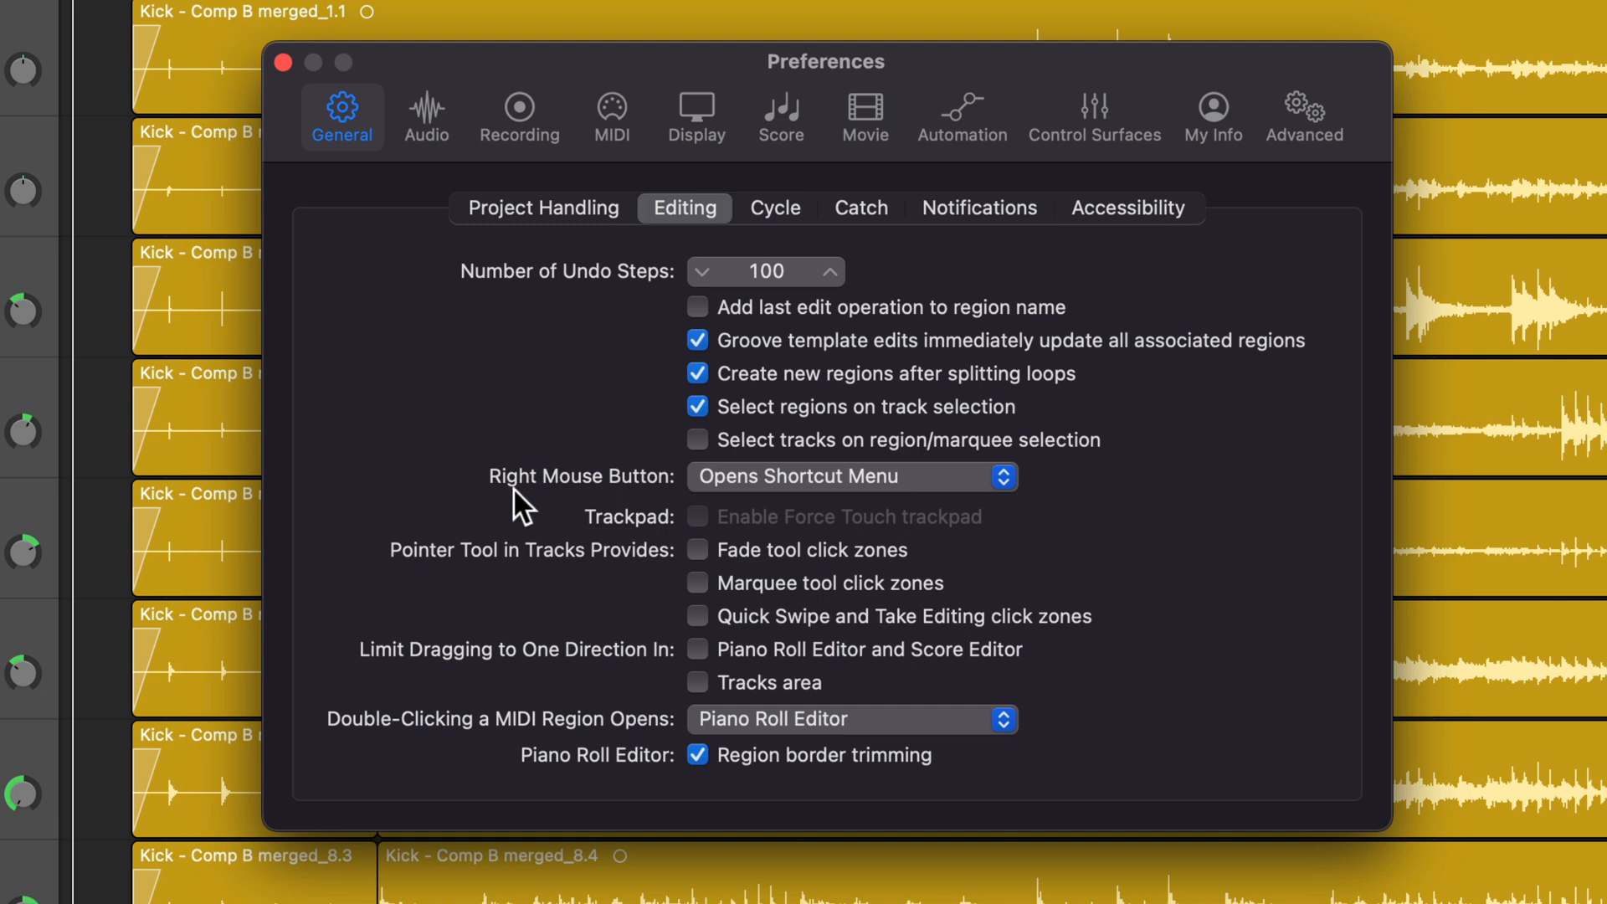
mouse_move(728, 497)
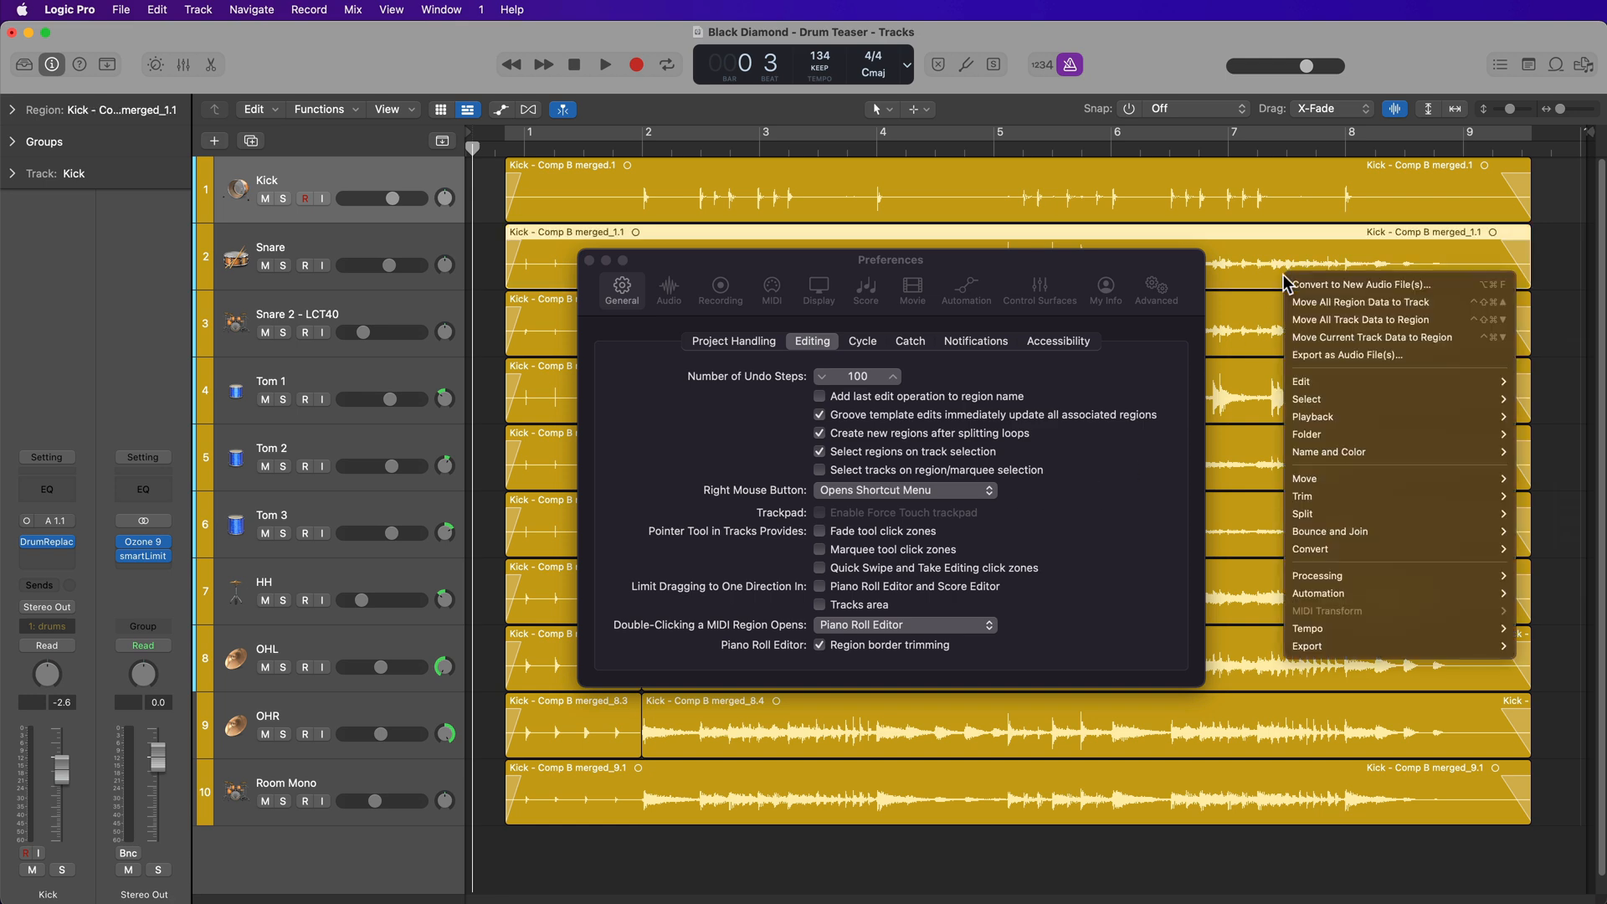
Step: Set Right Mouse Button to 'Is Assignable to a Tool' and close Preferences
left_click(1250, 401)
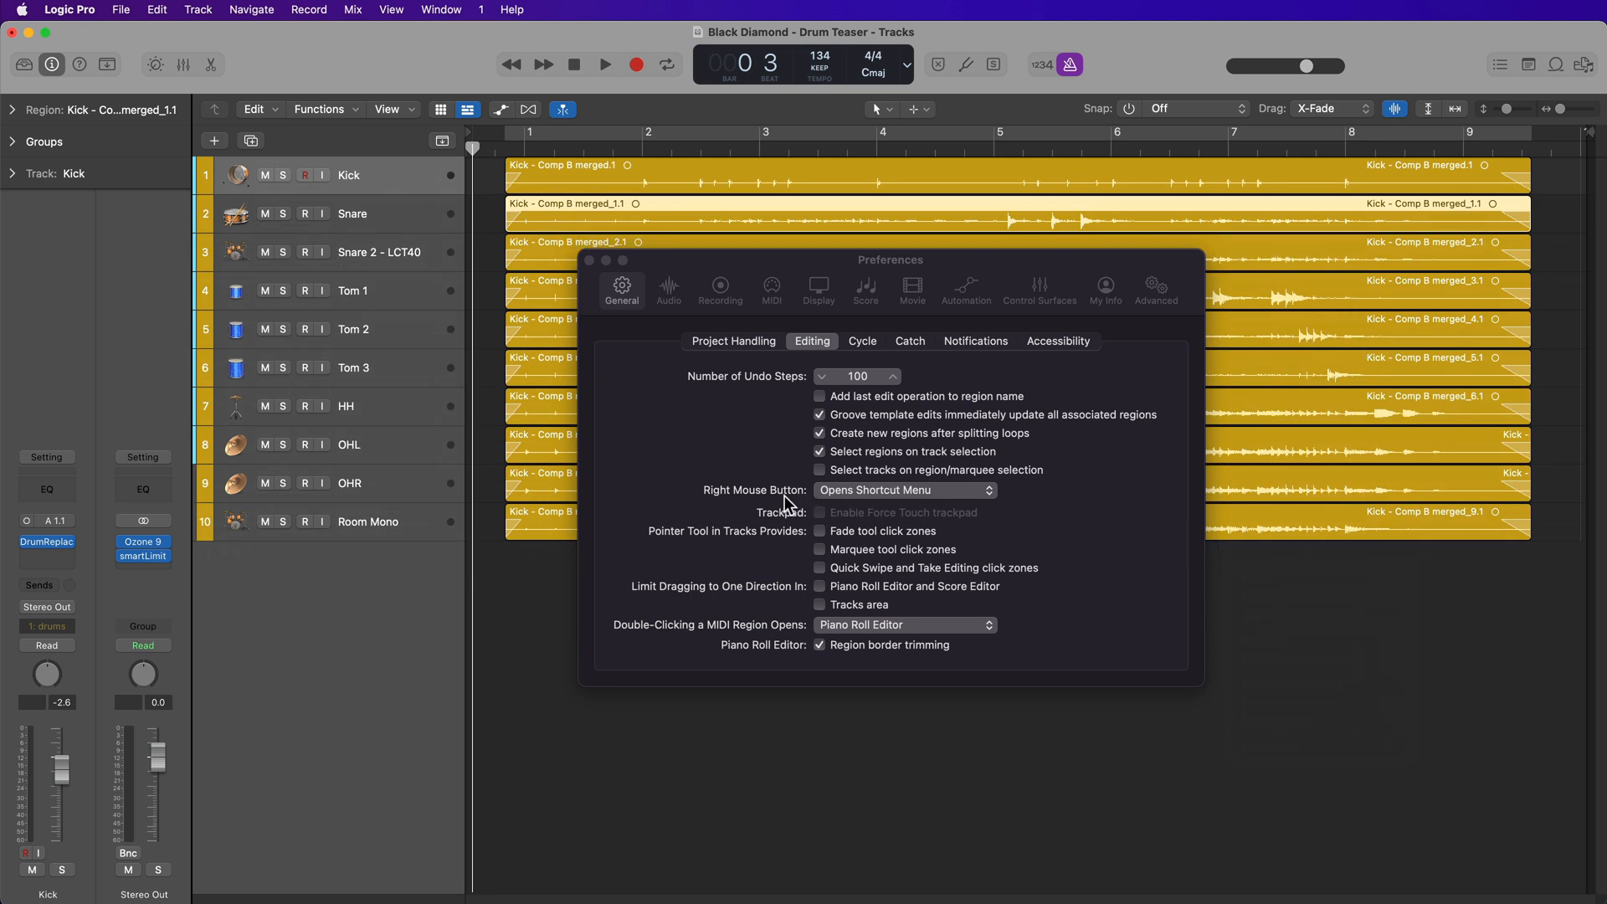
left_click(903, 489)
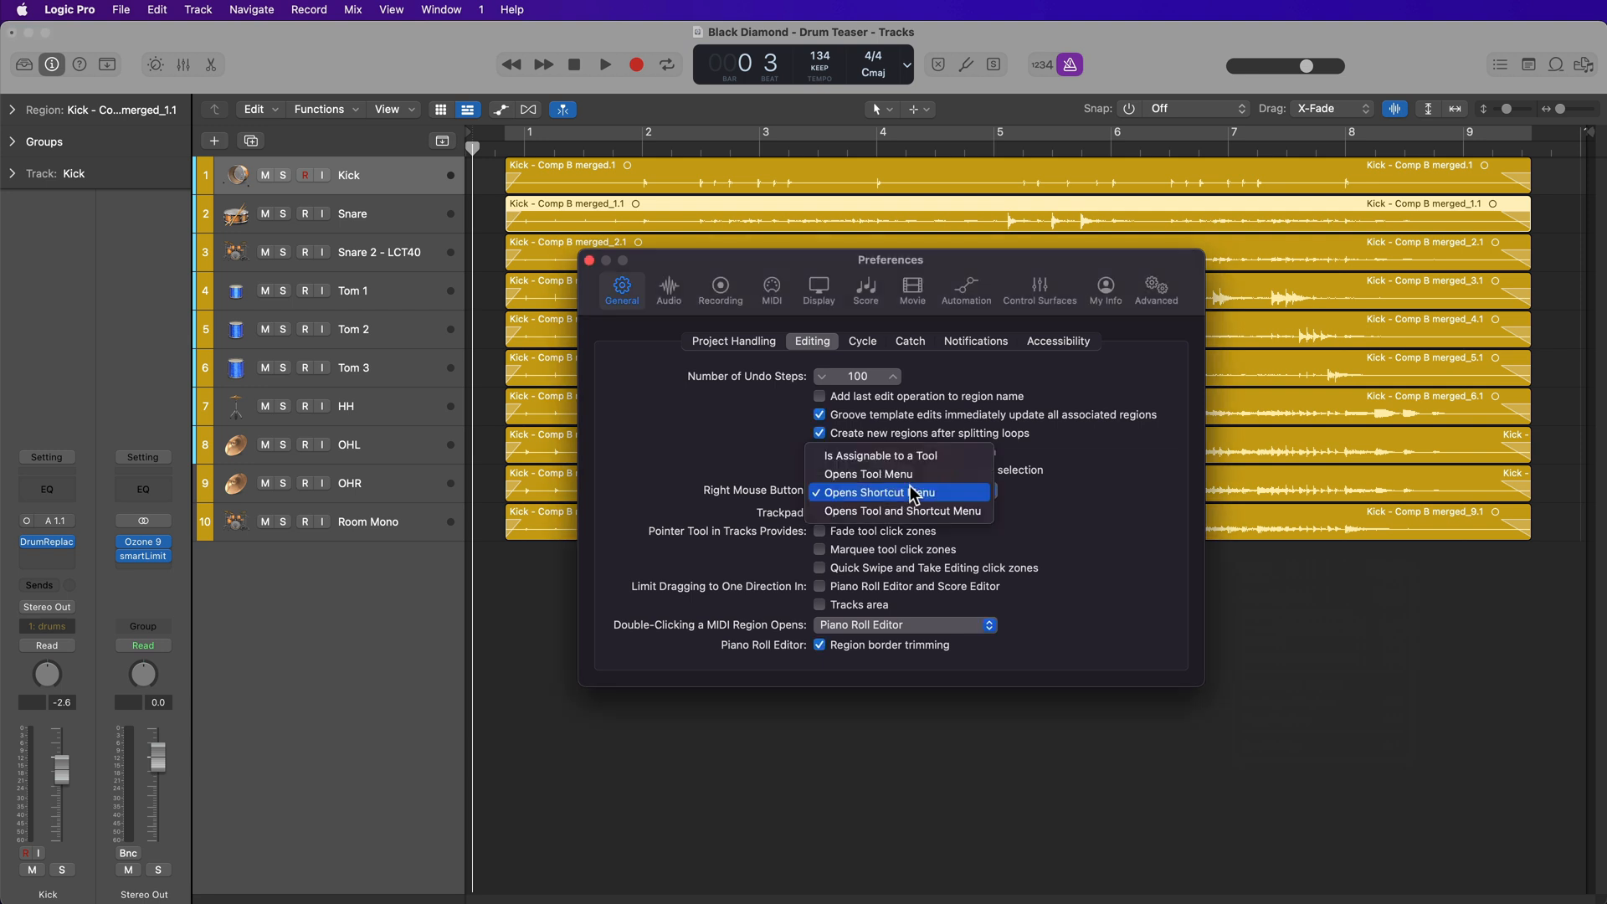
mouse_move(899, 456)
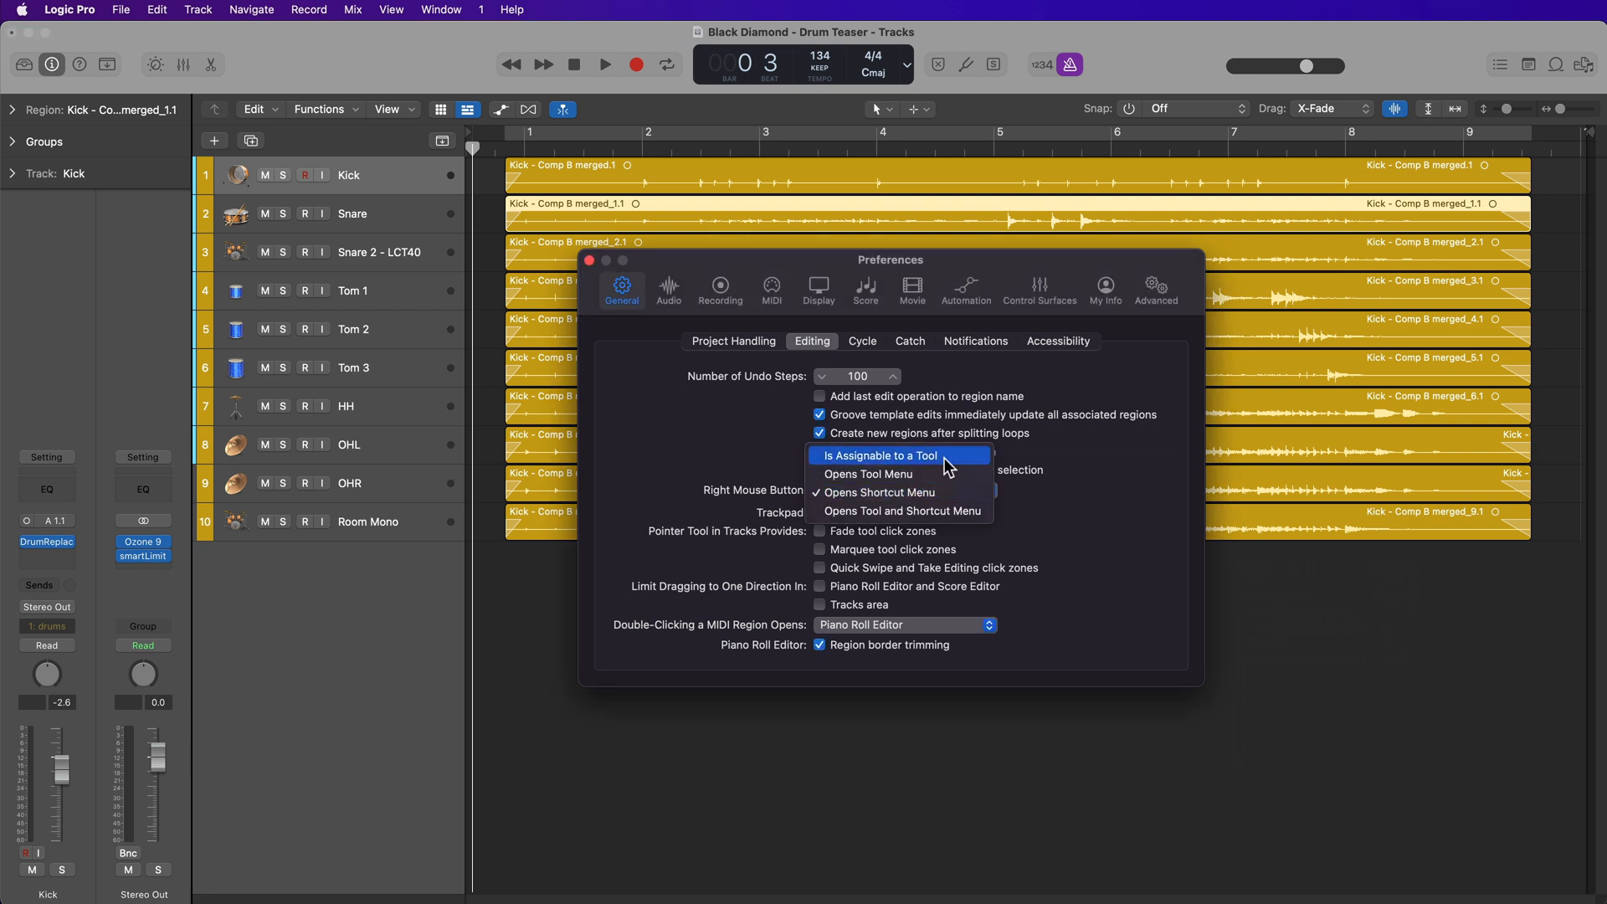
left_click(878, 456)
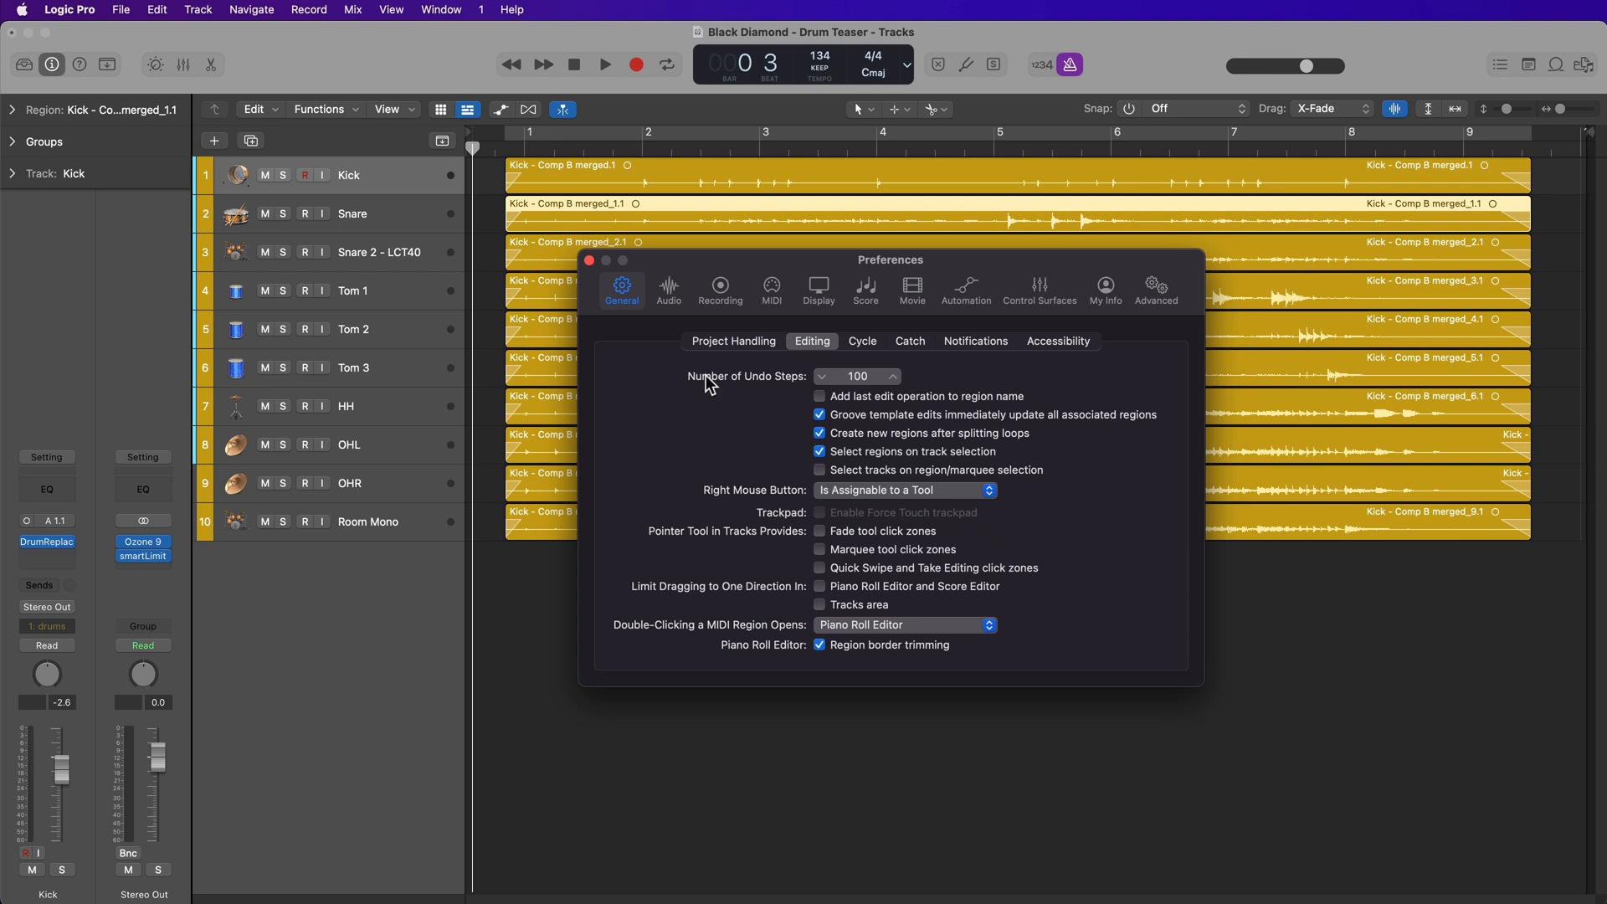
left_click(589, 260)
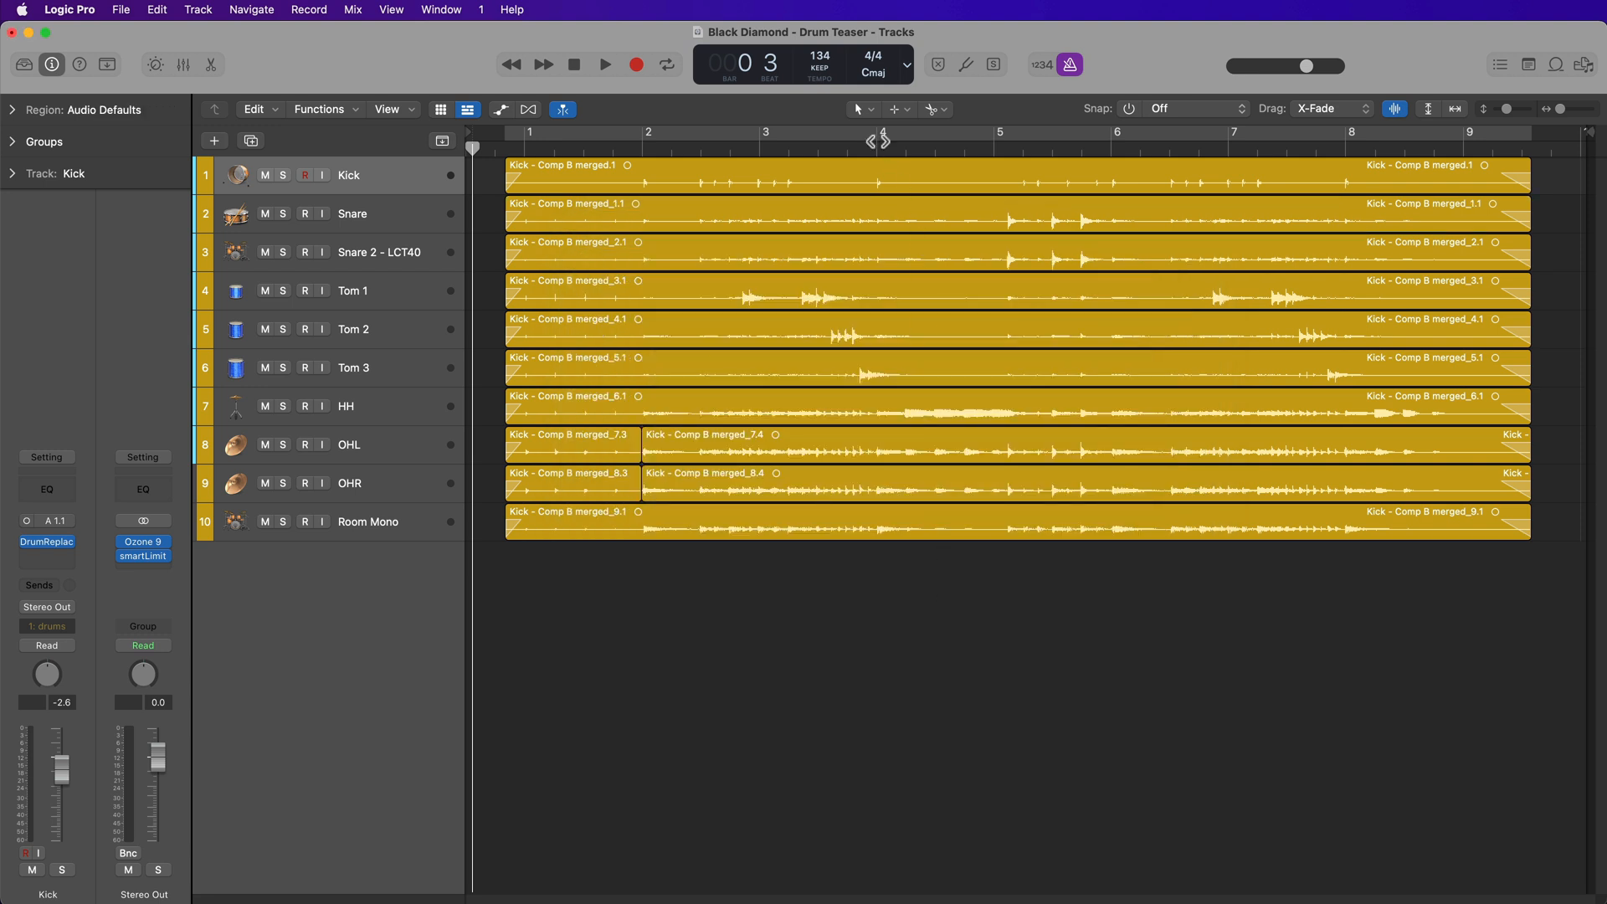
mouse_move(934, 131)
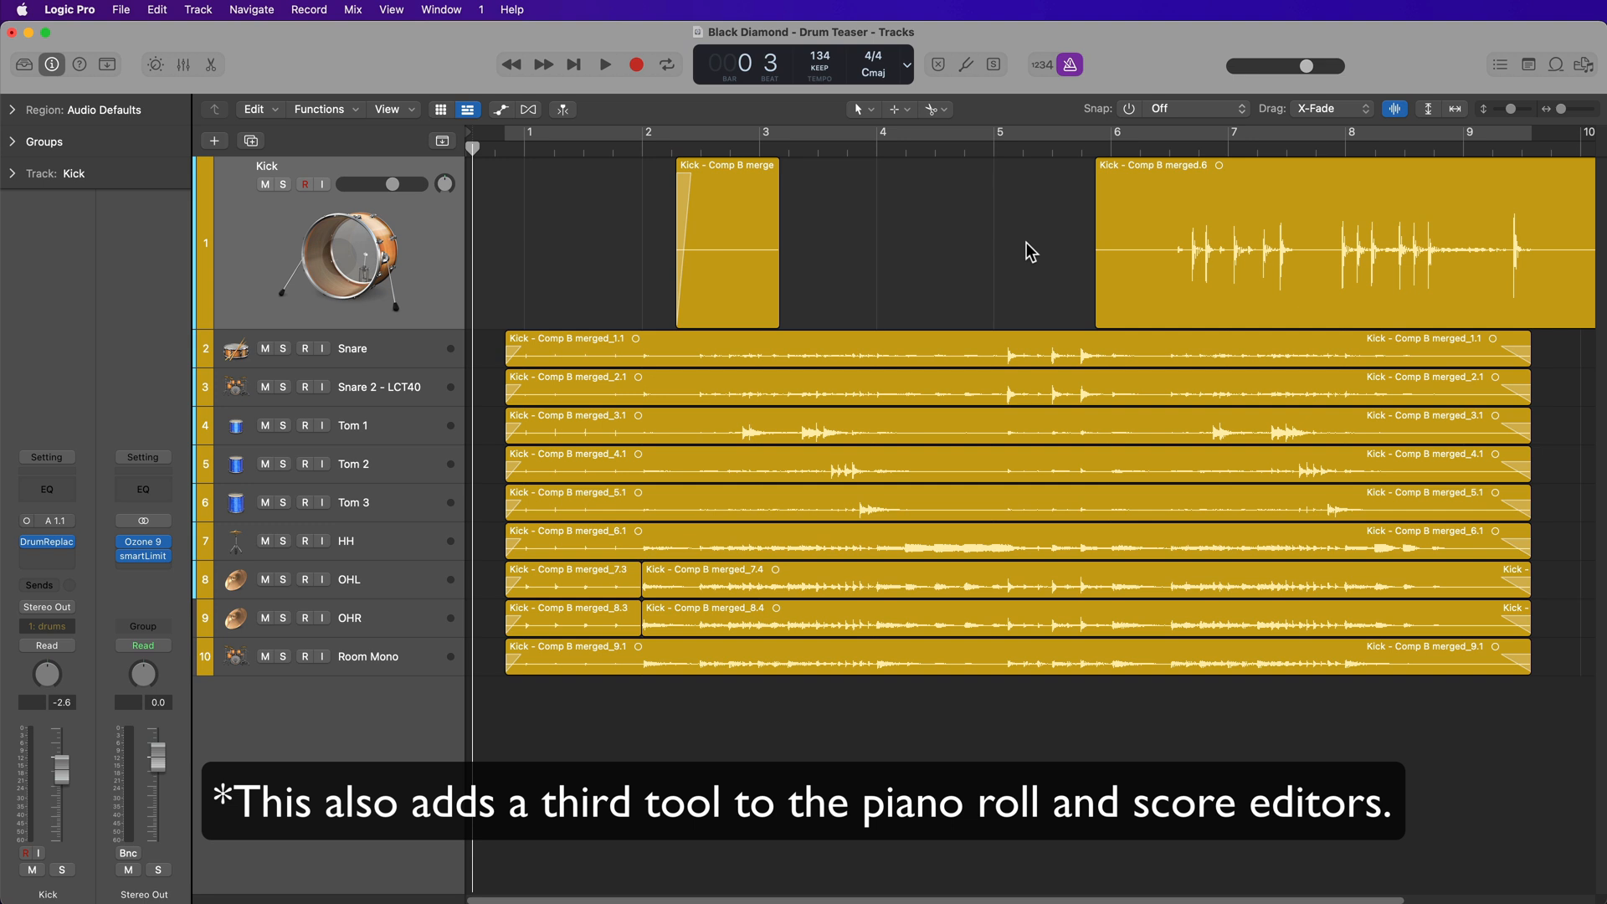
mouse_move(946, 123)
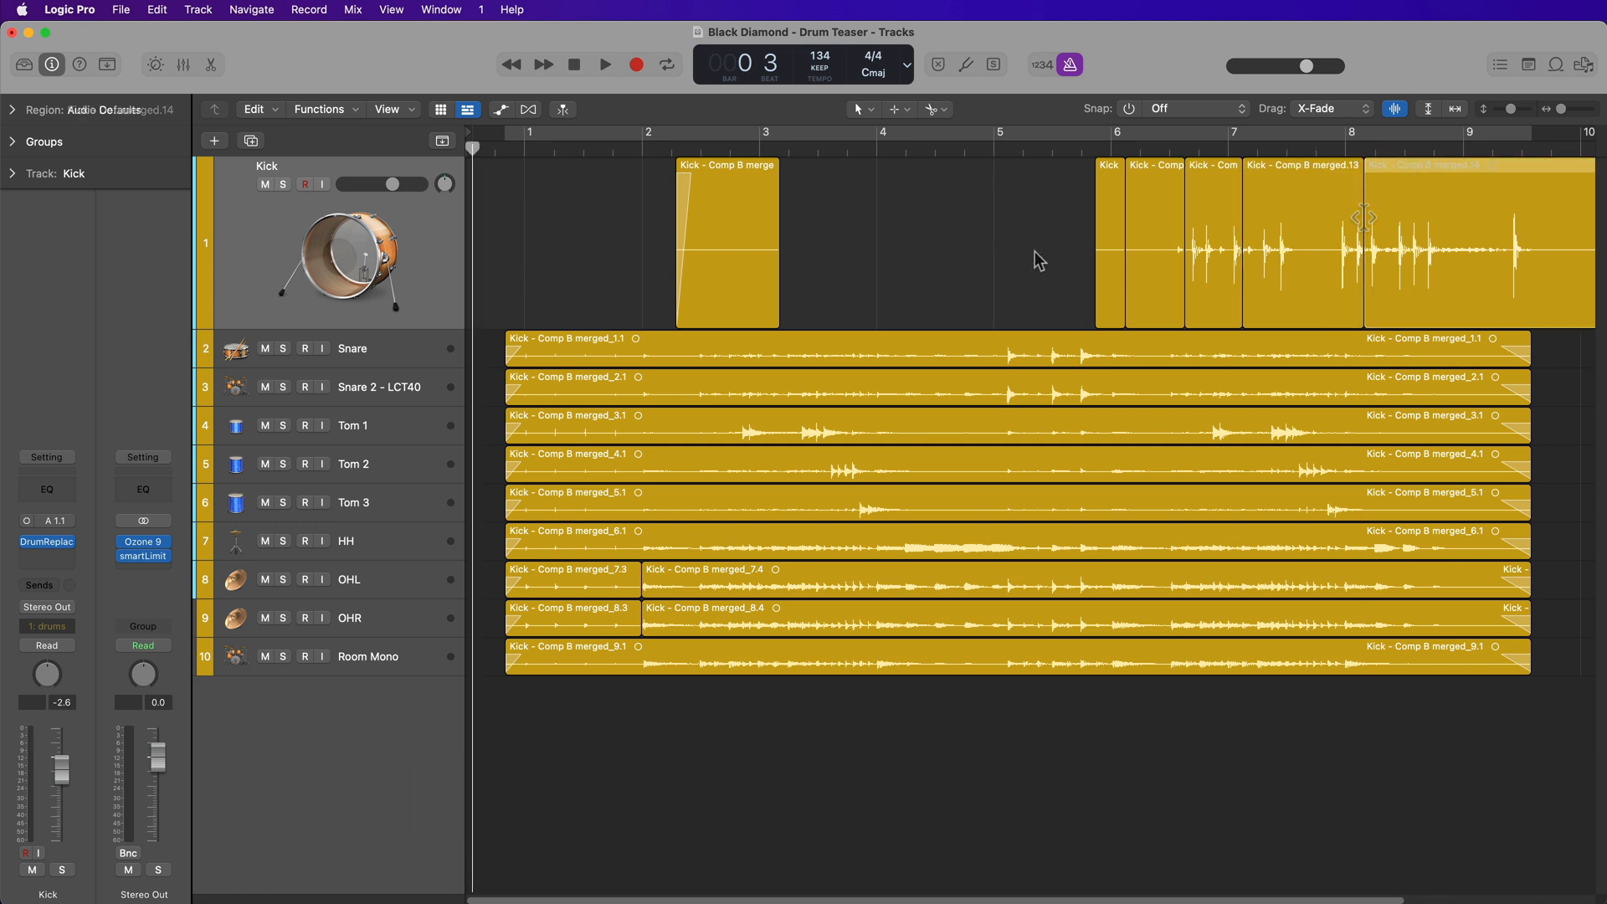
left_click(859, 109)
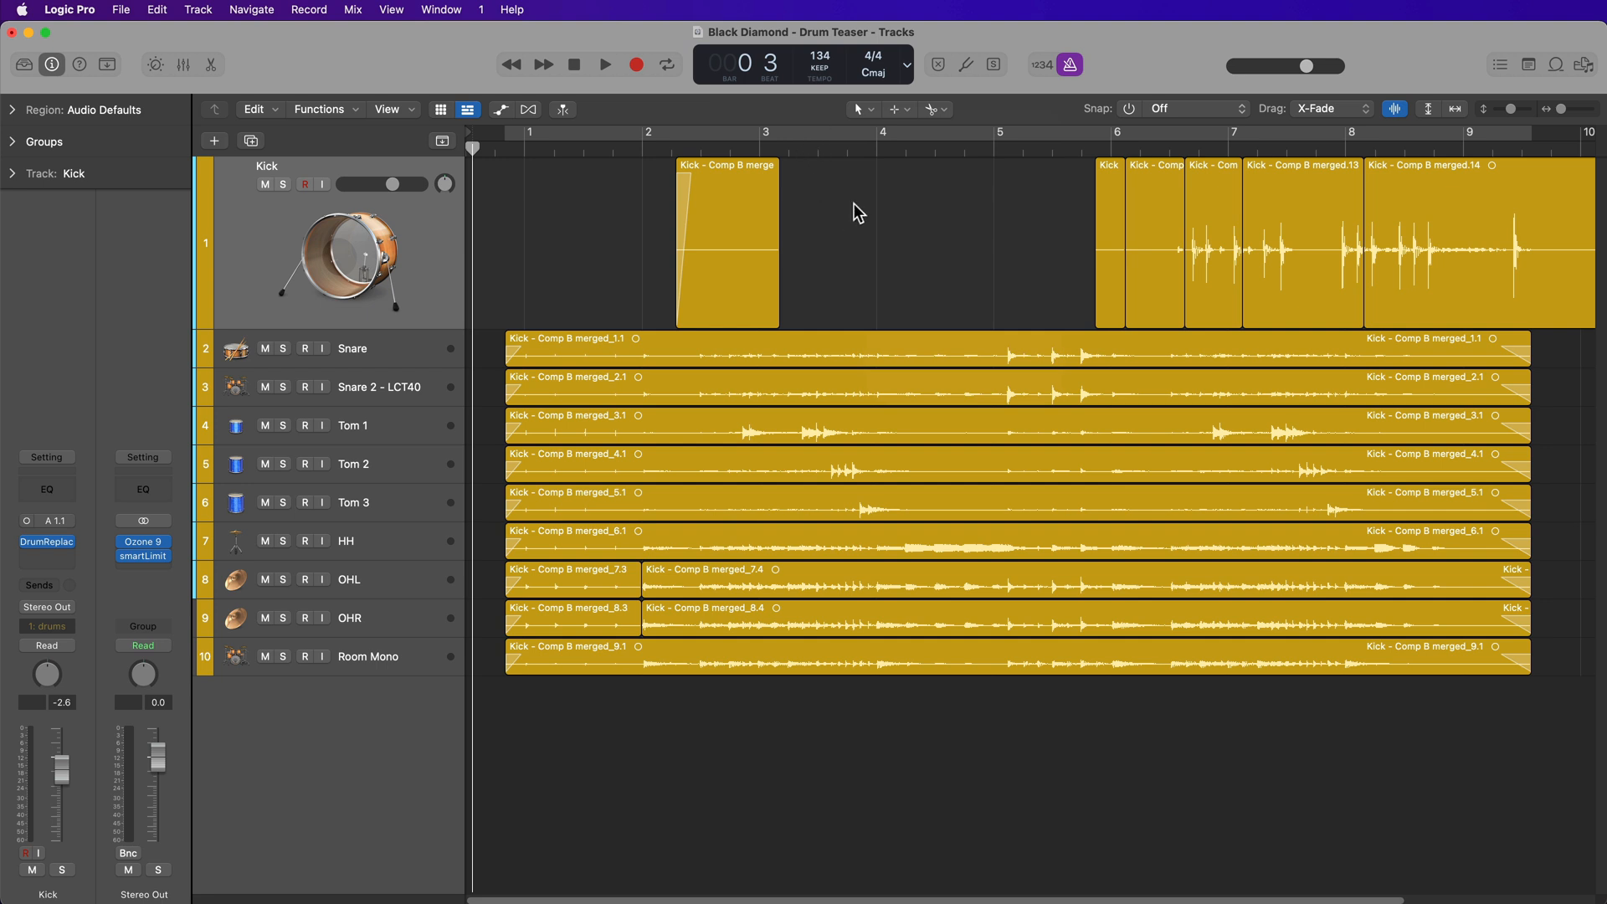
left_click(930, 109)
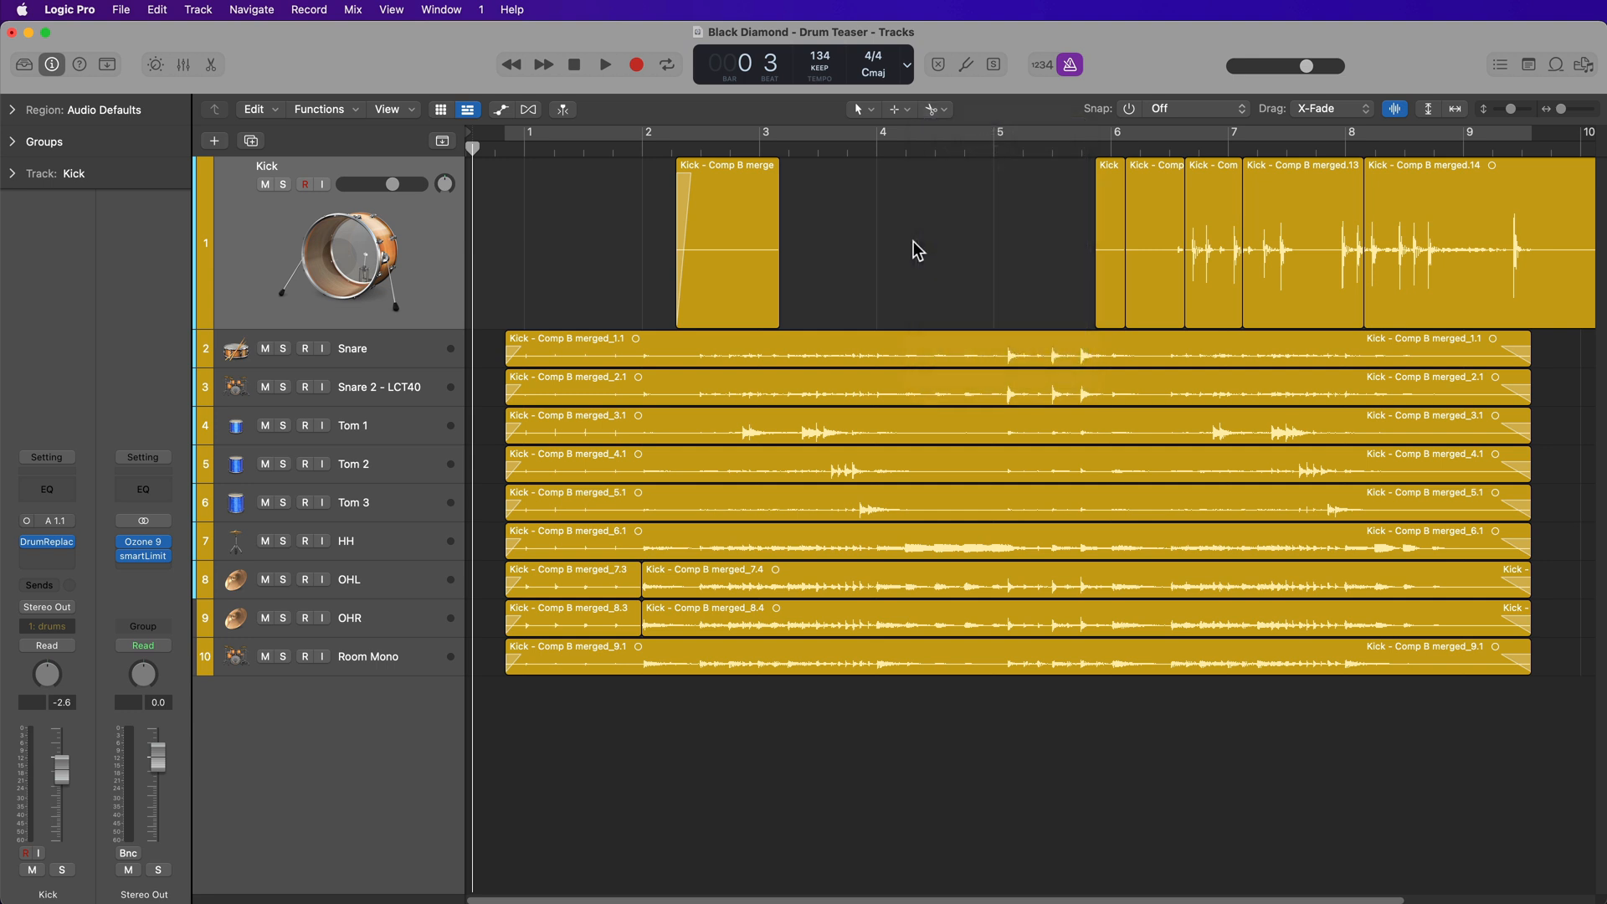
left_click(931, 109)
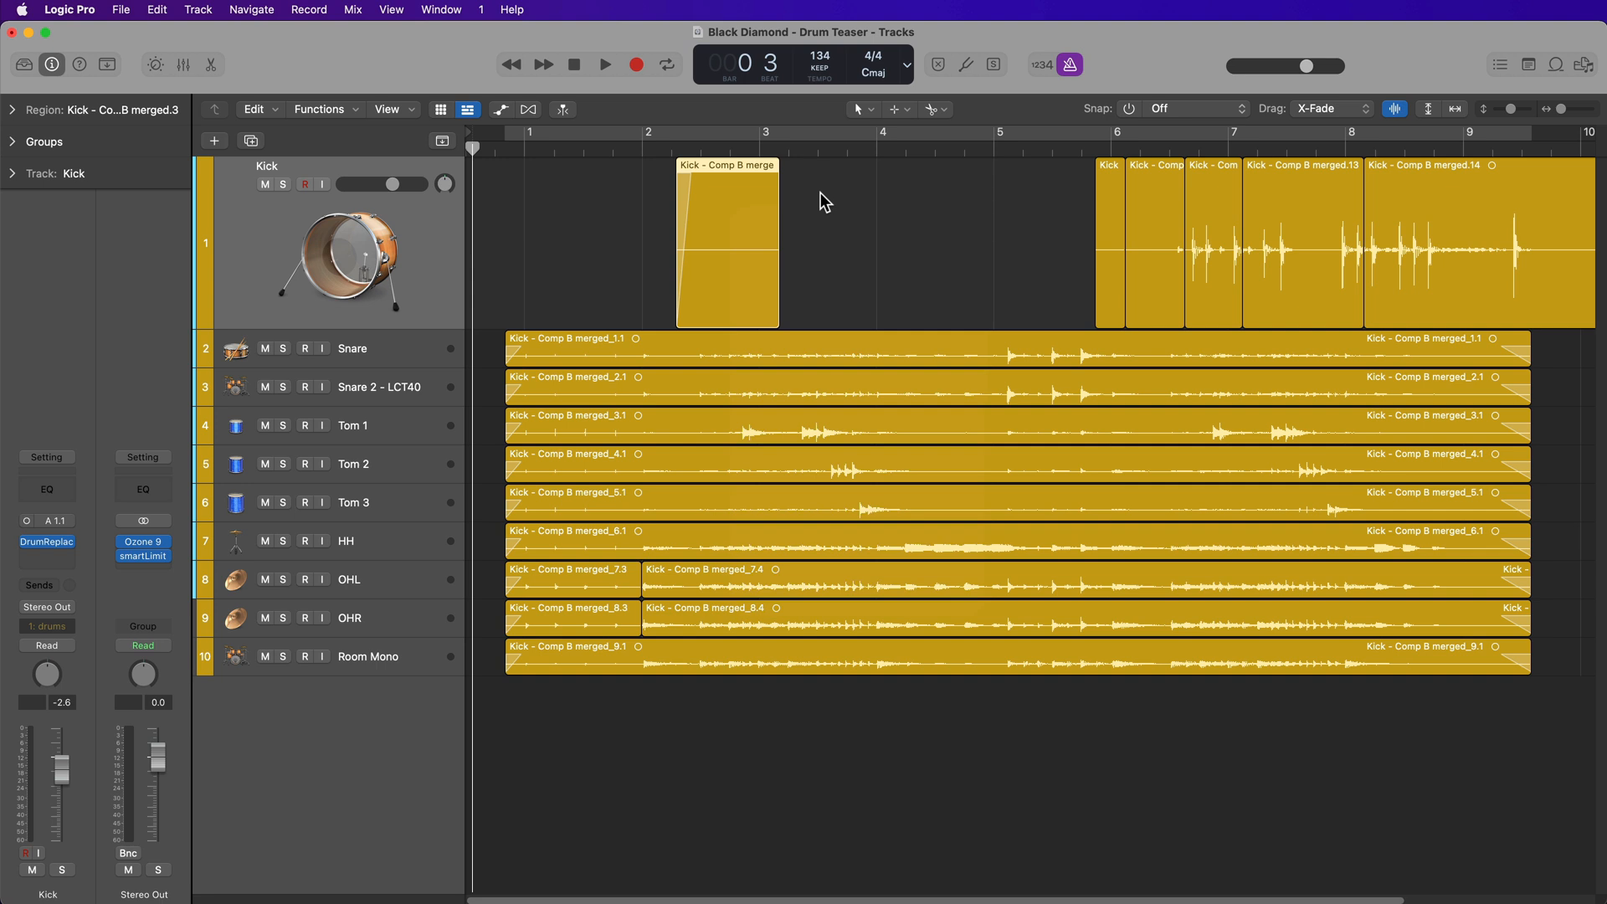
mouse_move(984, 118)
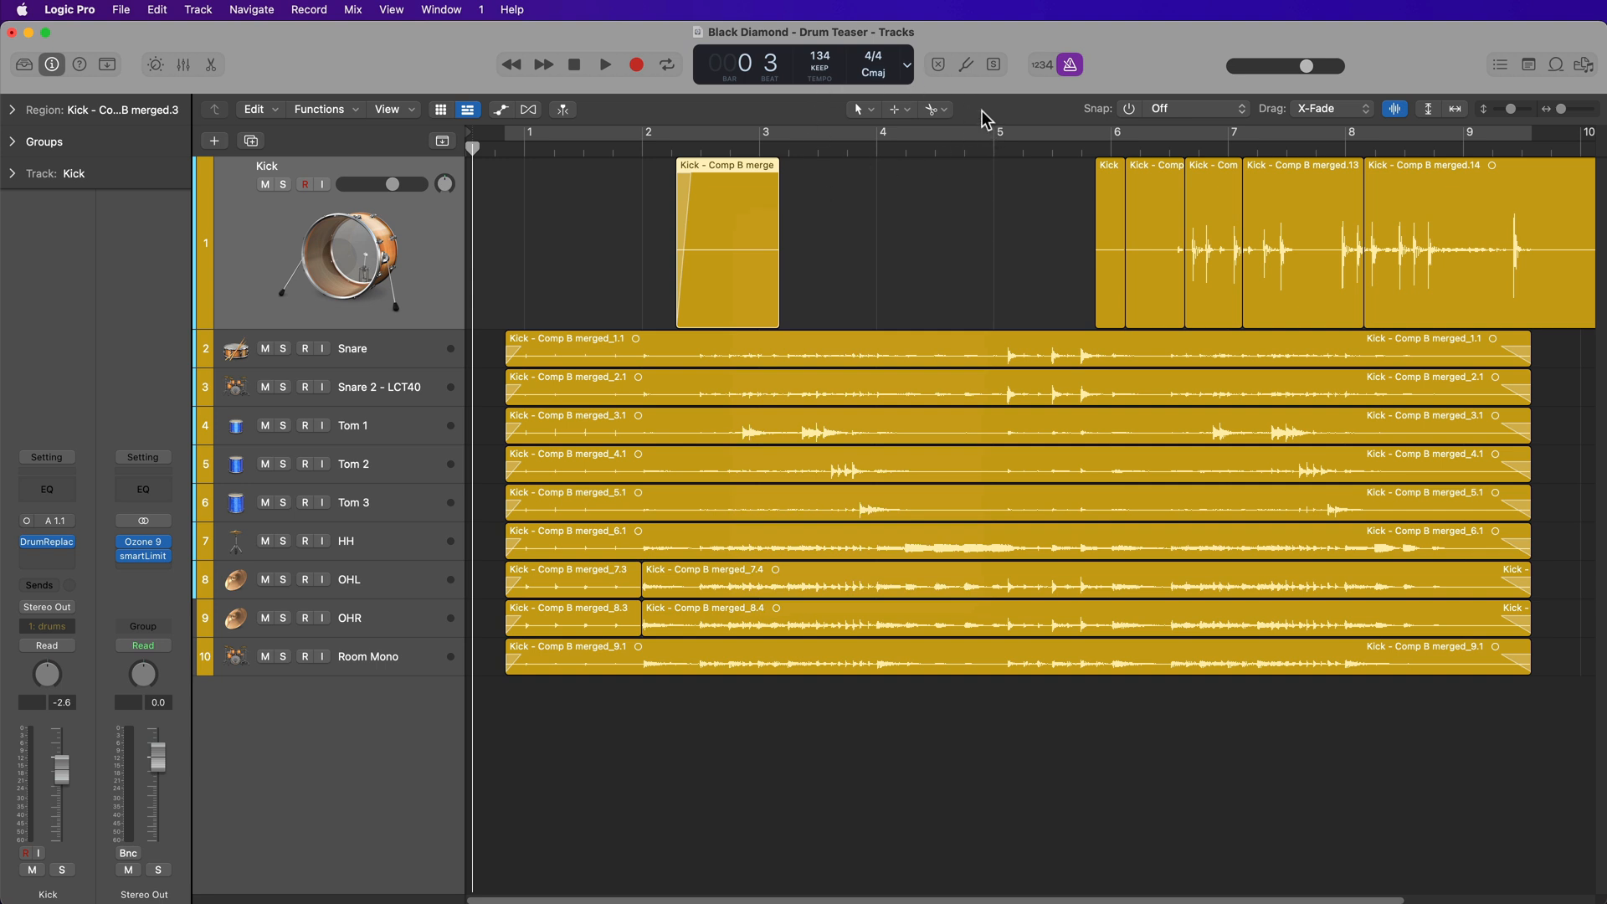